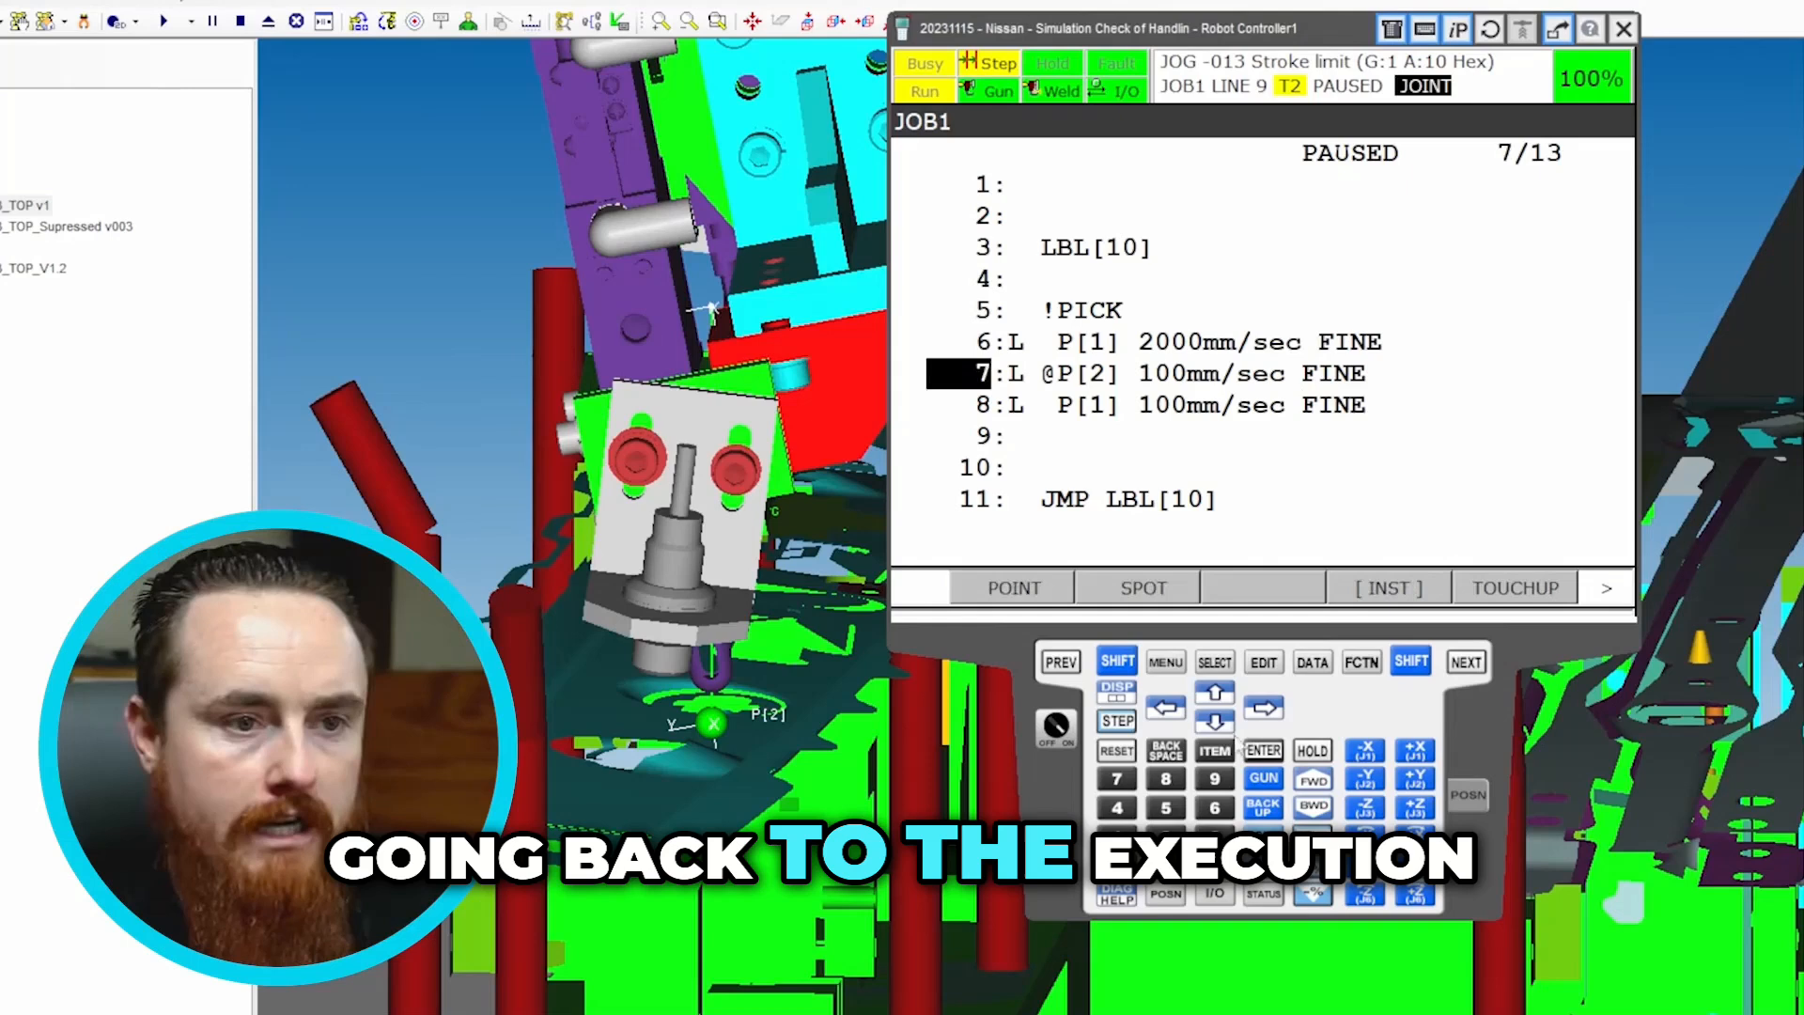
# Step: Step JOB1 forward from line 7, confirm running from this line, and jump back to LBL[10]
pyautogui.click(1312, 778)
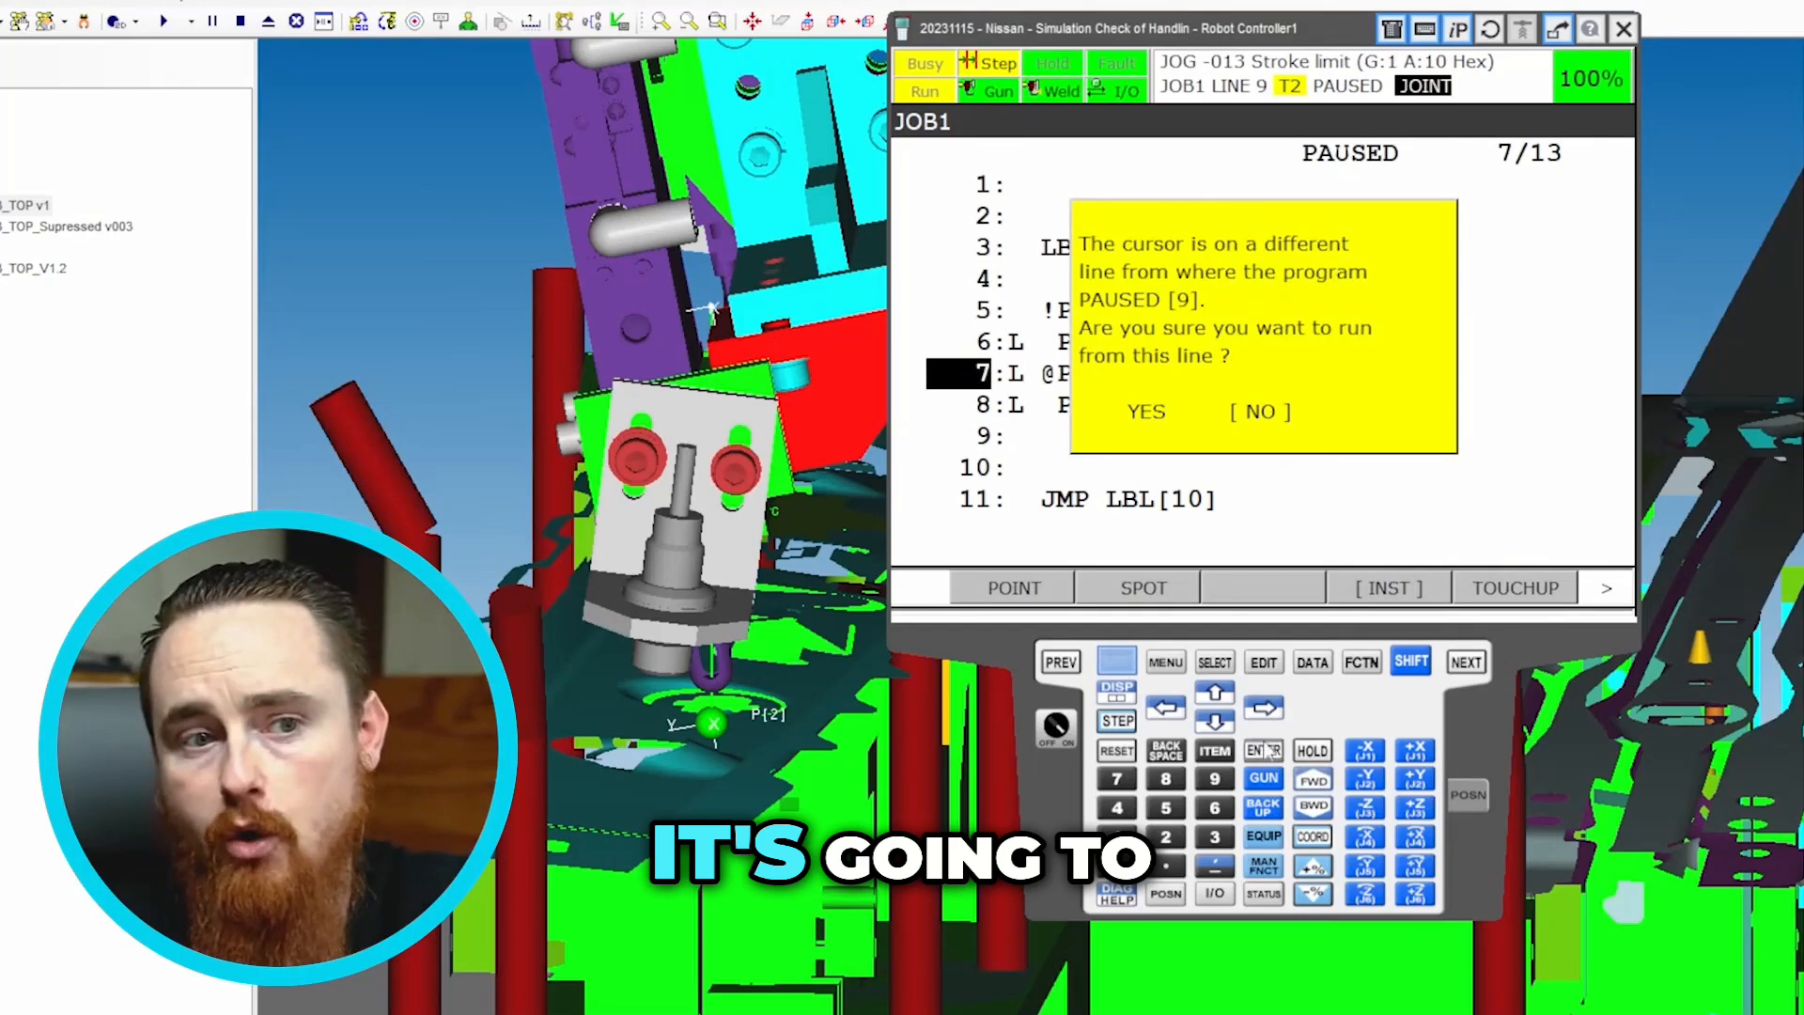
pyautogui.click(1144, 411)
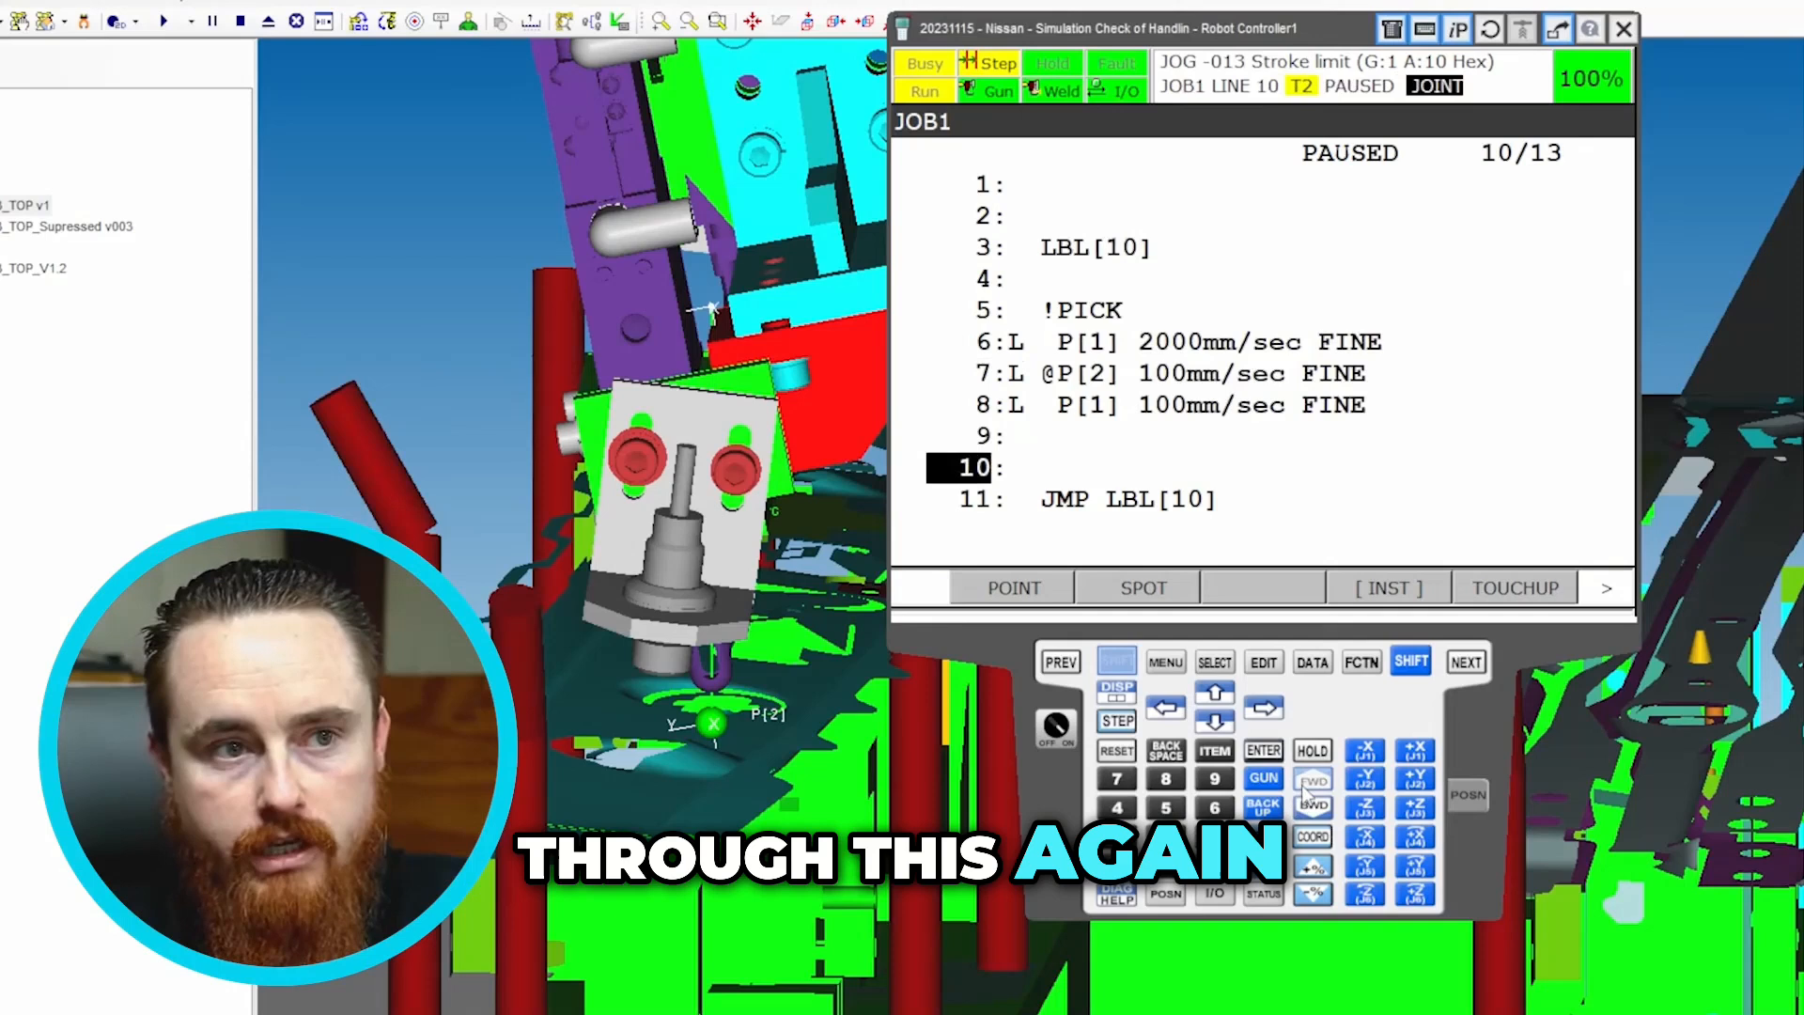
pyautogui.click(1313, 778)
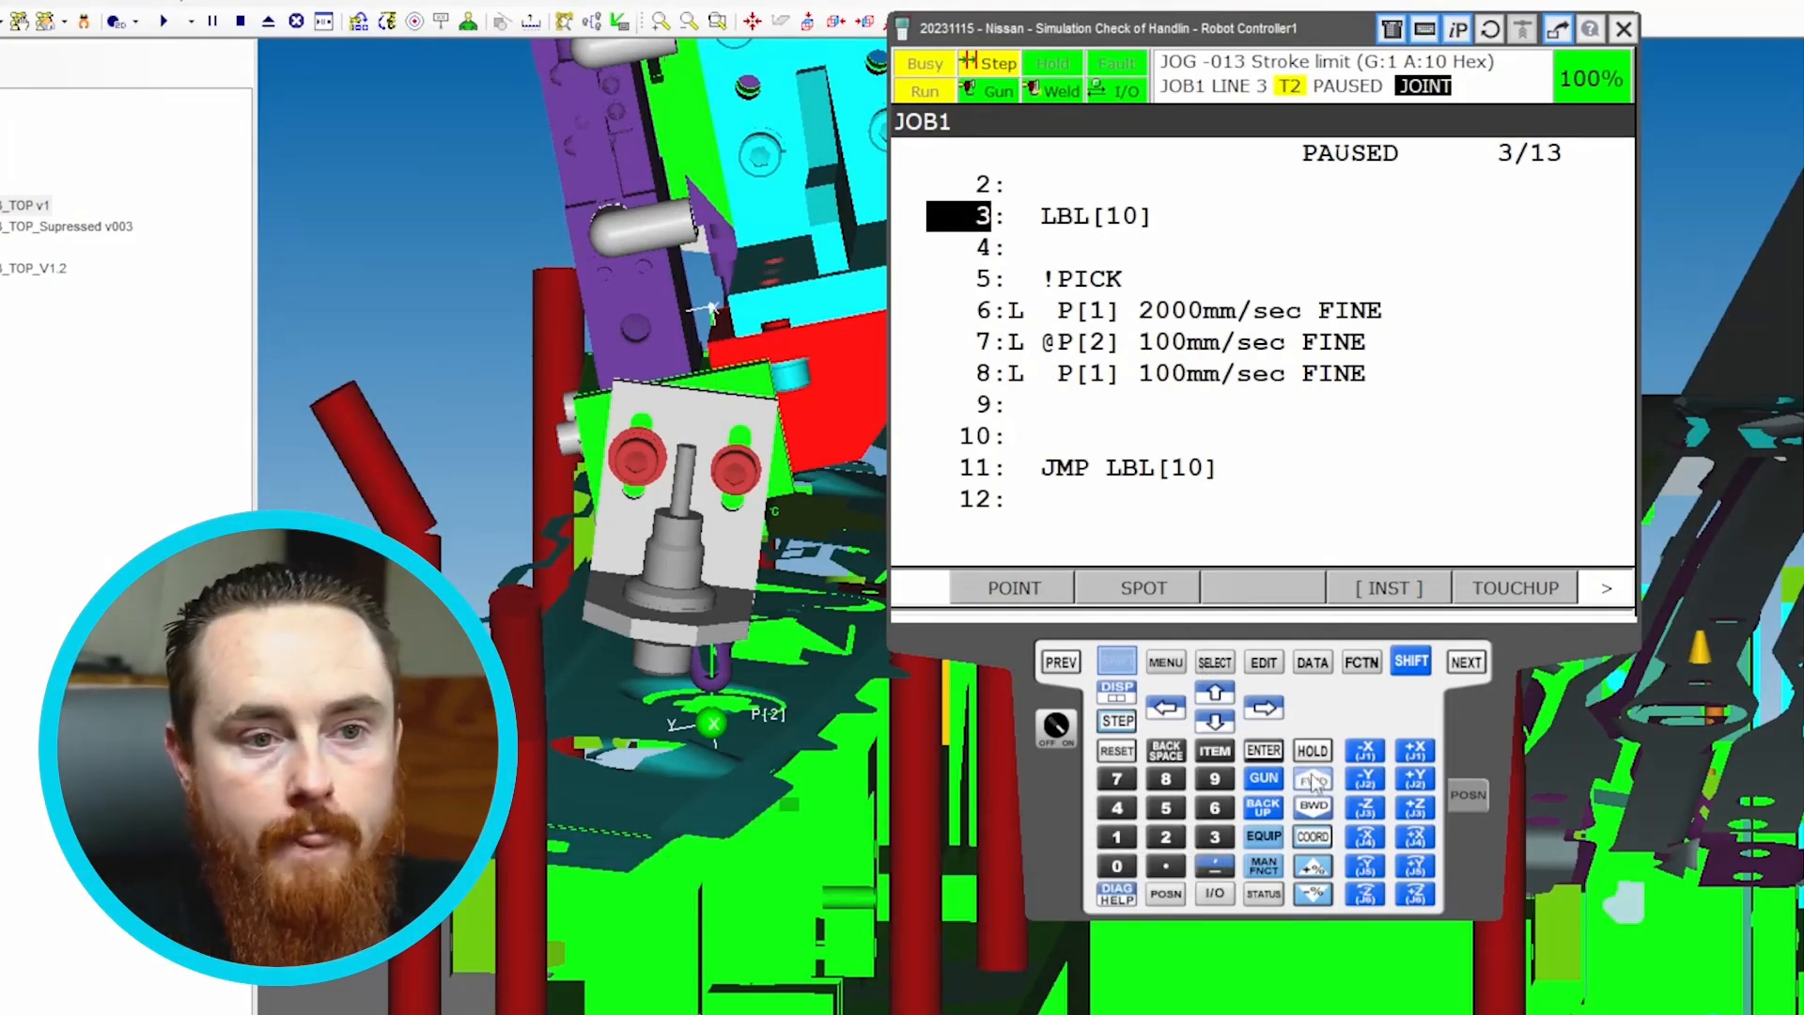
# Step: Step JOB1 from line 3 down to P[2], back up to P[1], pausing at line 5
pyautogui.click(1312, 779)
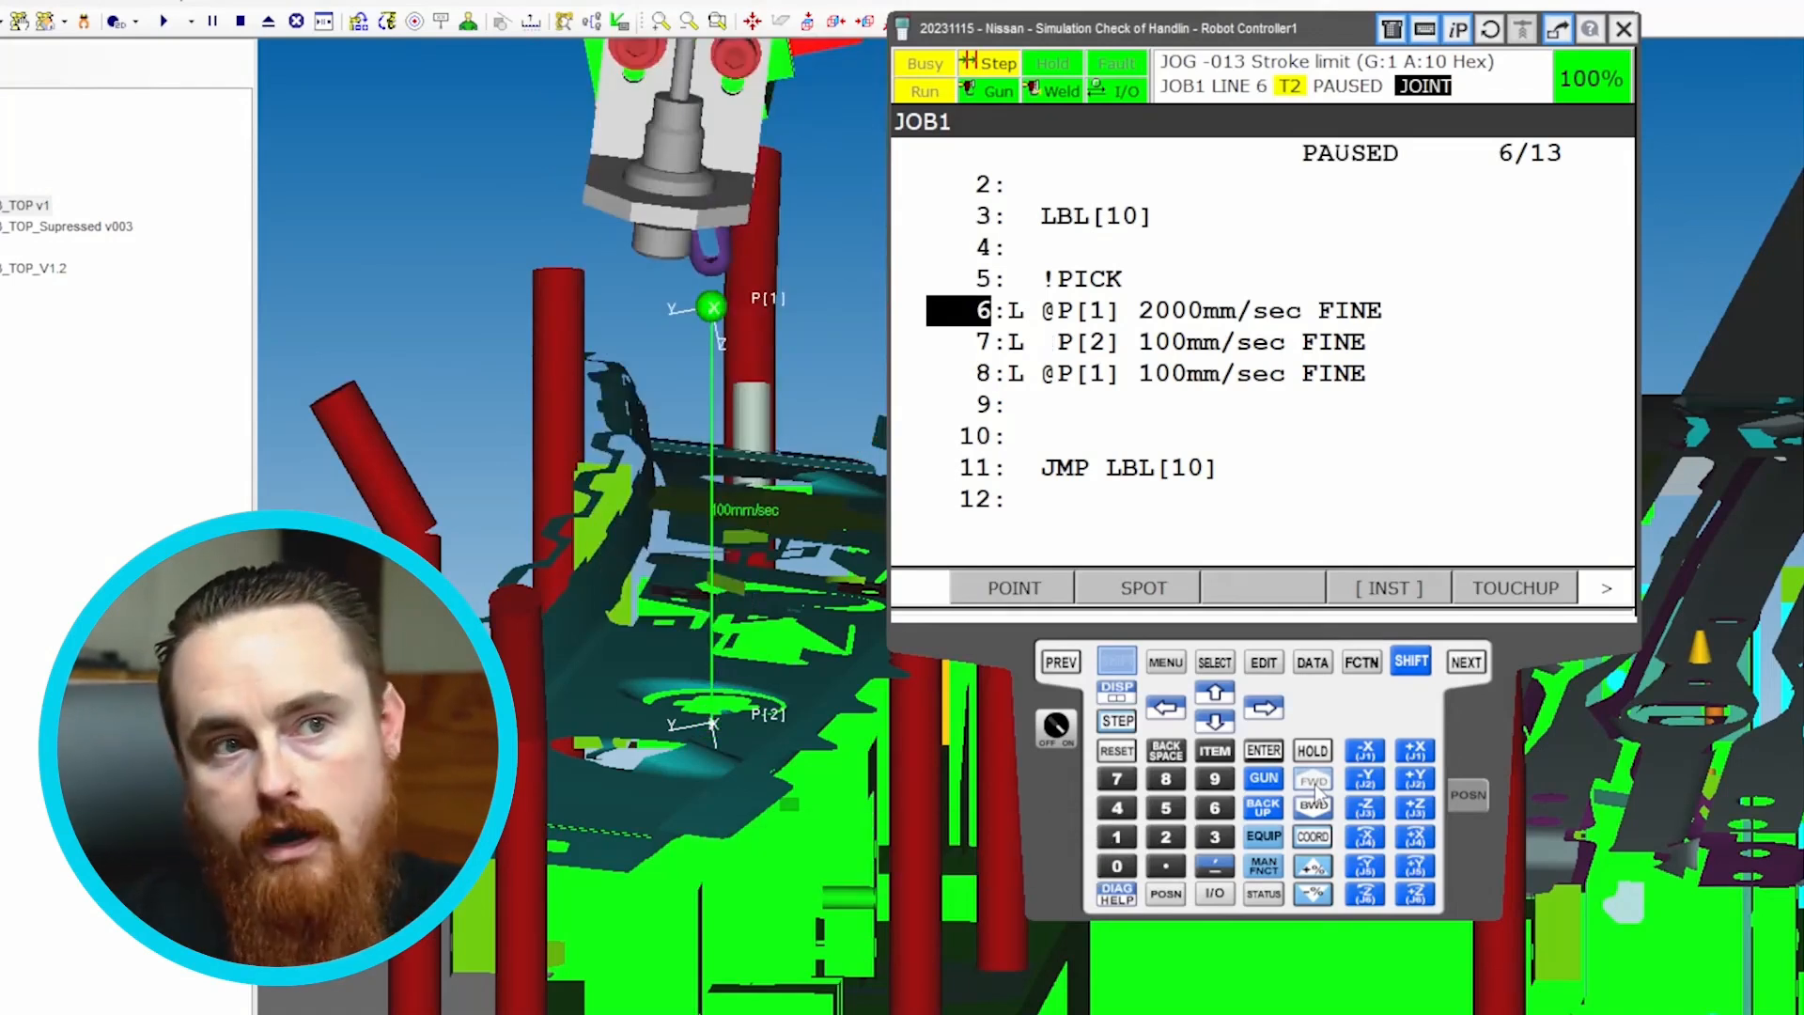
pyautogui.click(1311, 779)
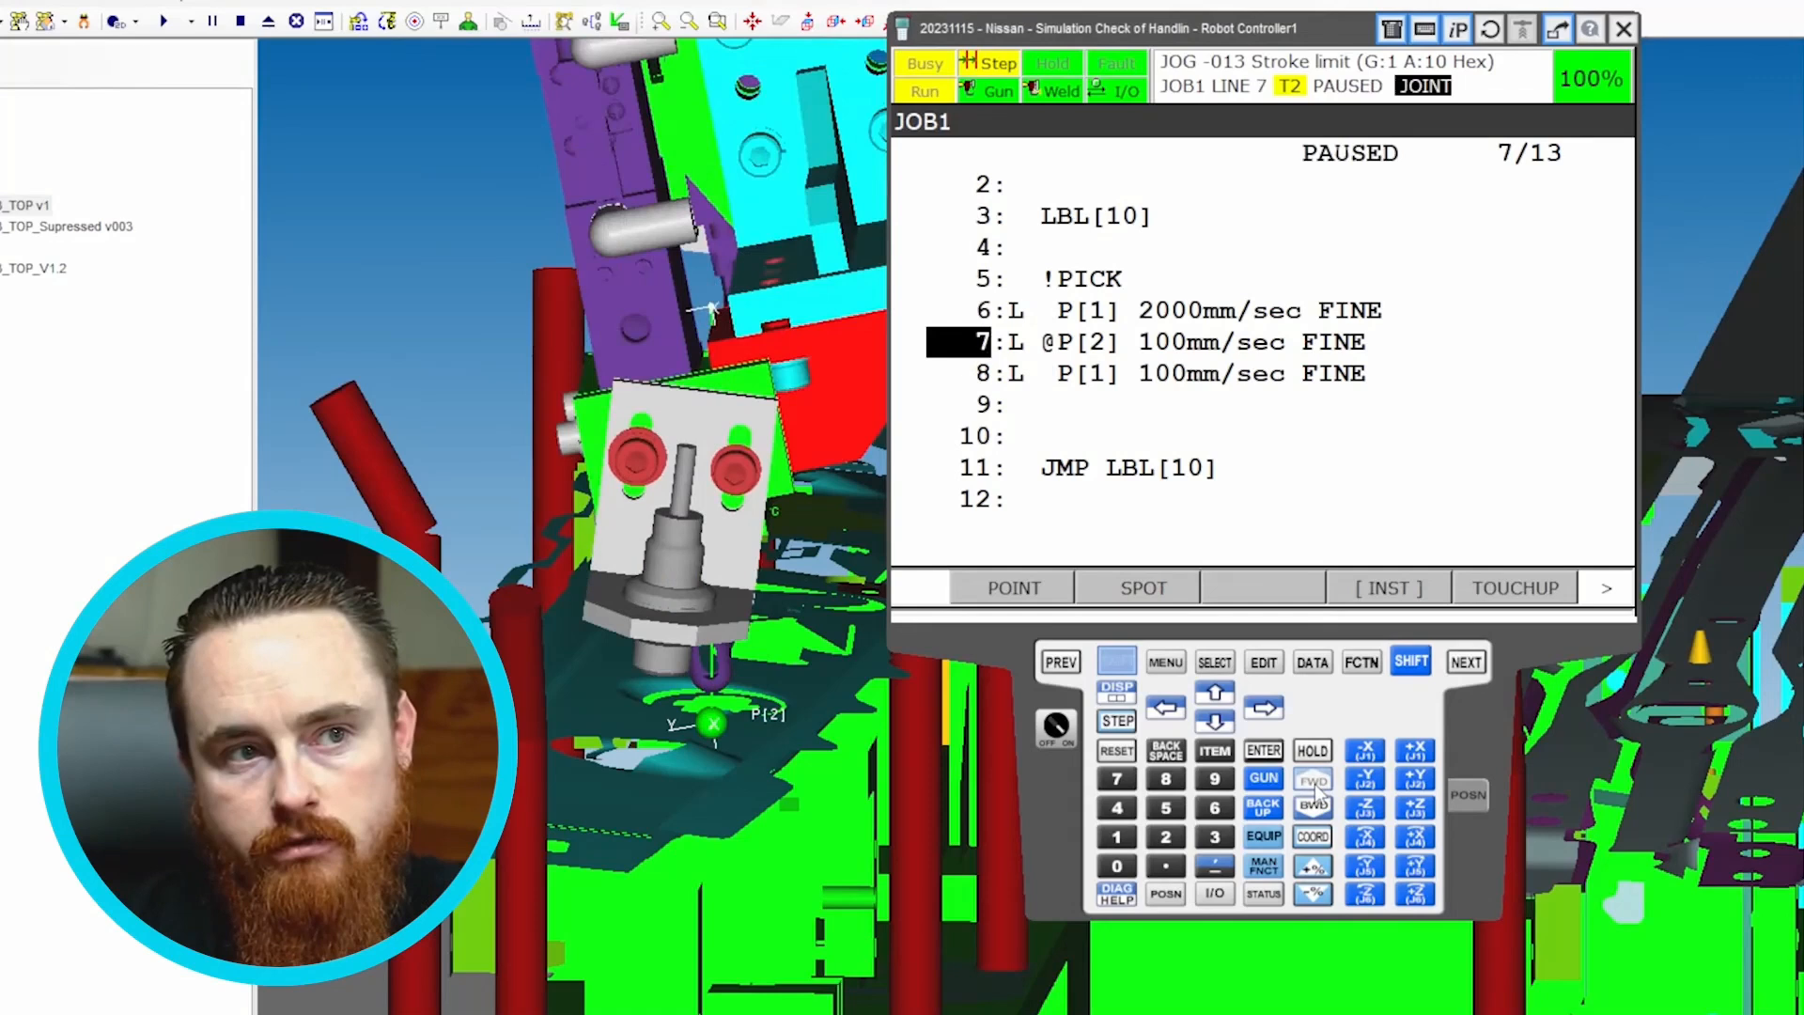
pyautogui.click(1312, 779)
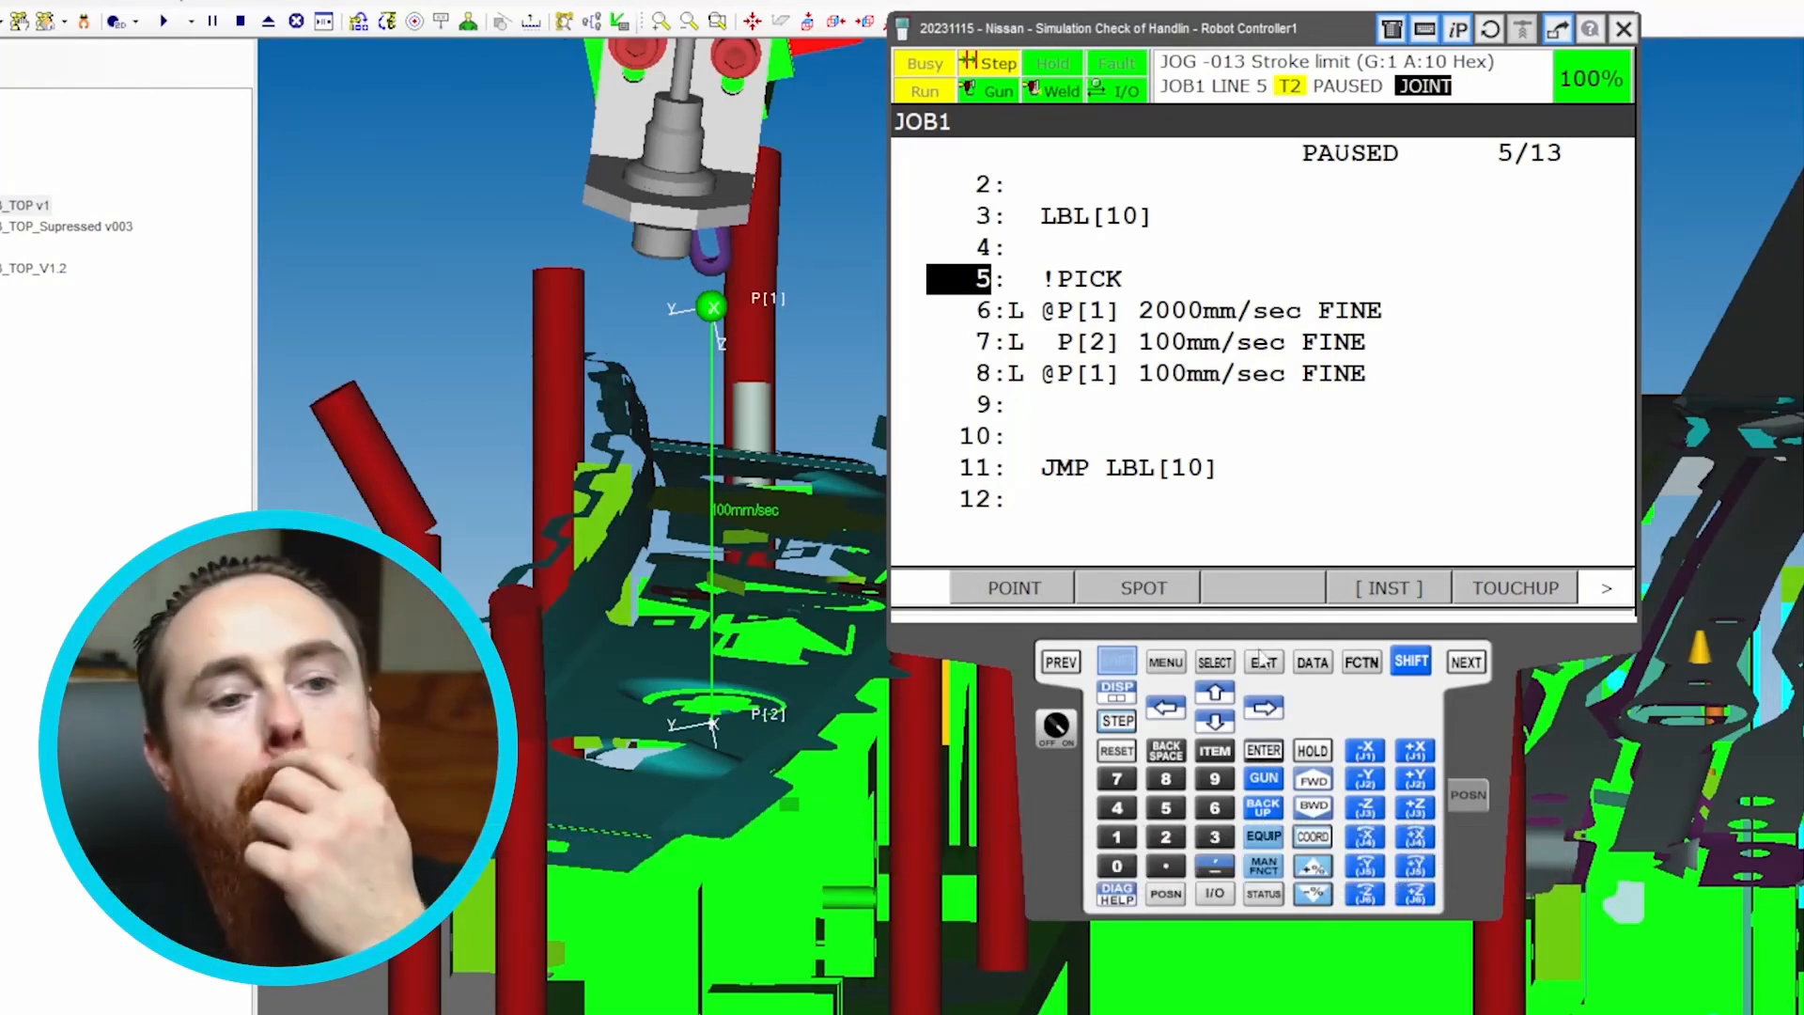
# Step: Run JOB1 through one more loop, pause it, and move to blank line 10
pyautogui.click(1312, 779)
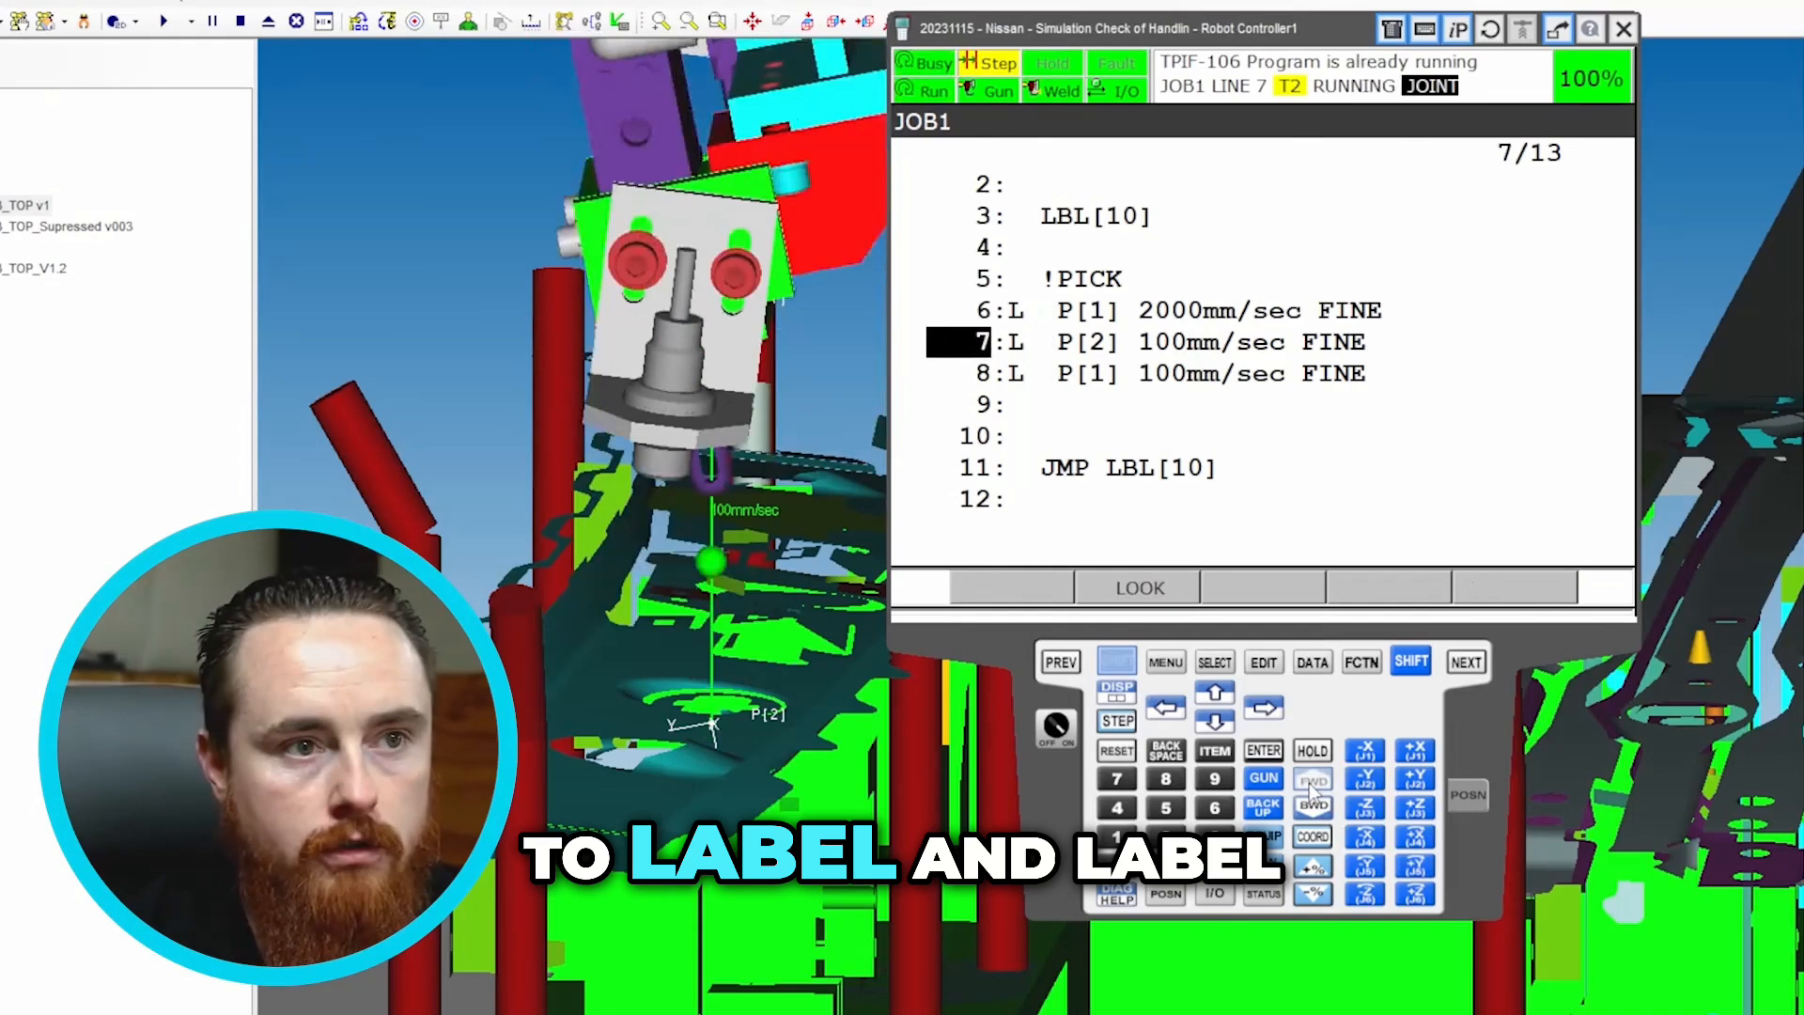
pyautogui.click(1310, 779)
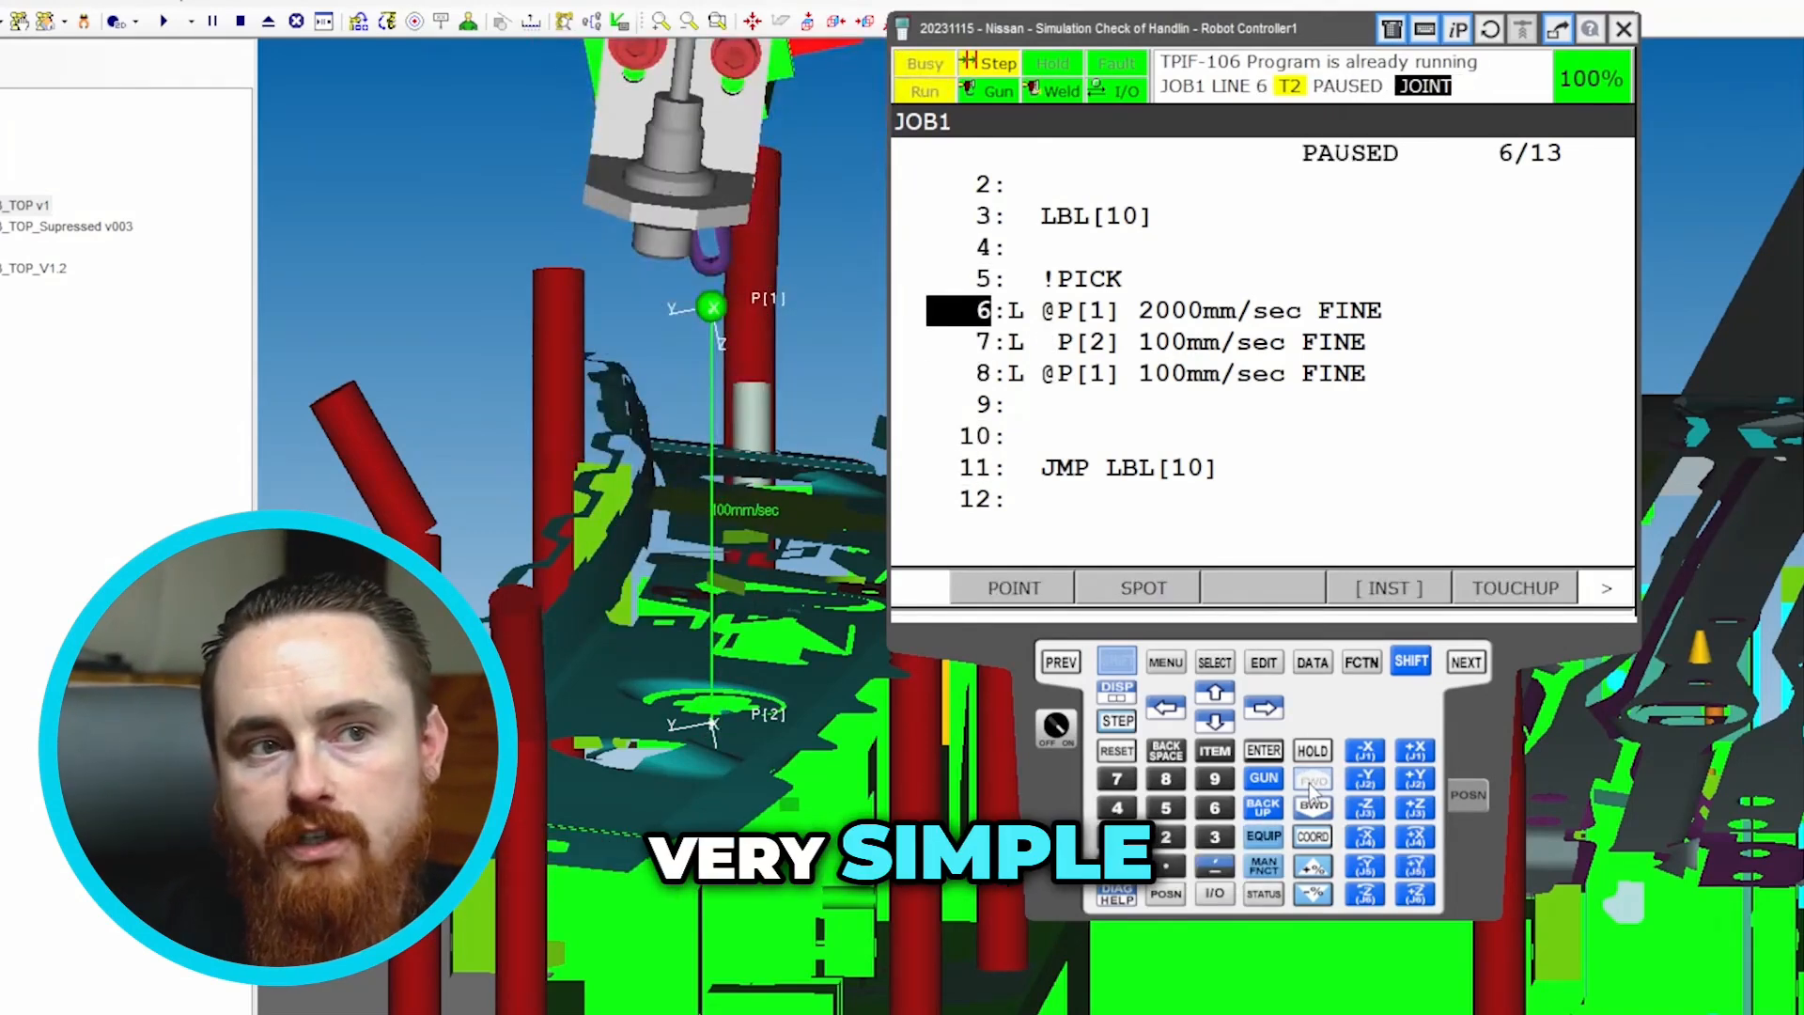
pyautogui.click(1313, 779)
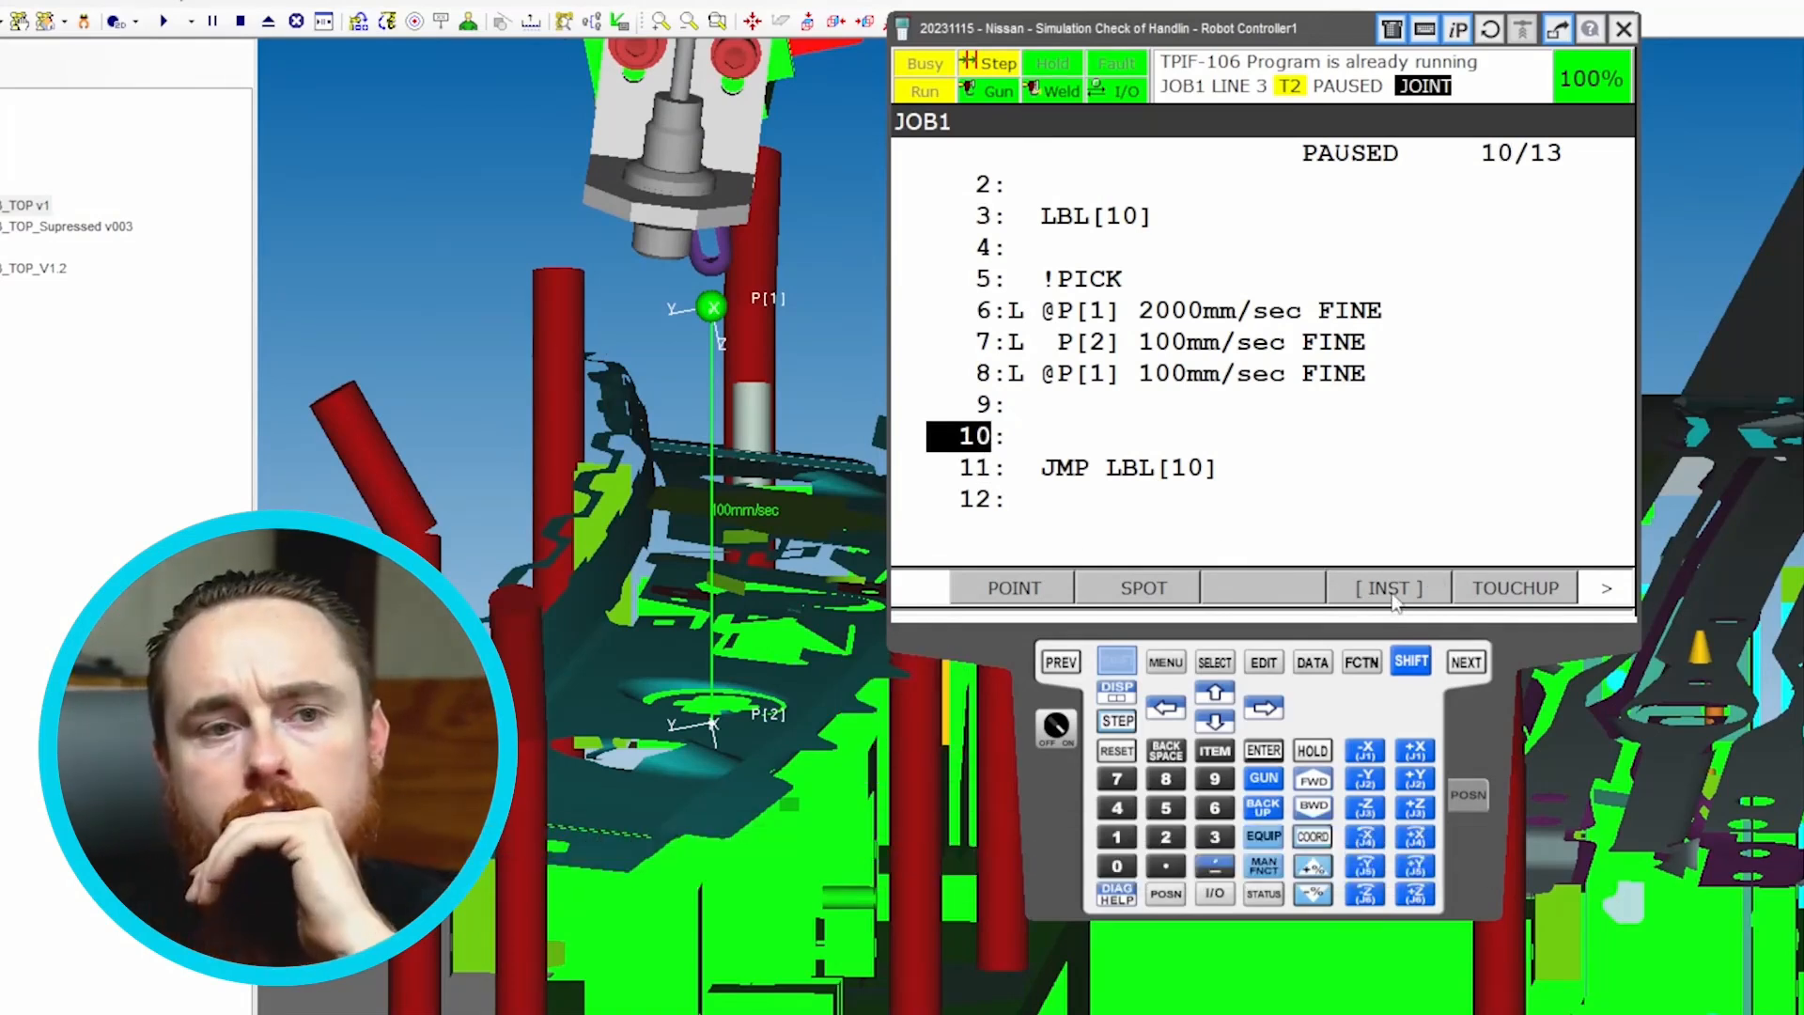
# Step: Add an IF instruction on line 10, decline deleting the line, and reopen the instruction list
pyautogui.click(1387, 588)
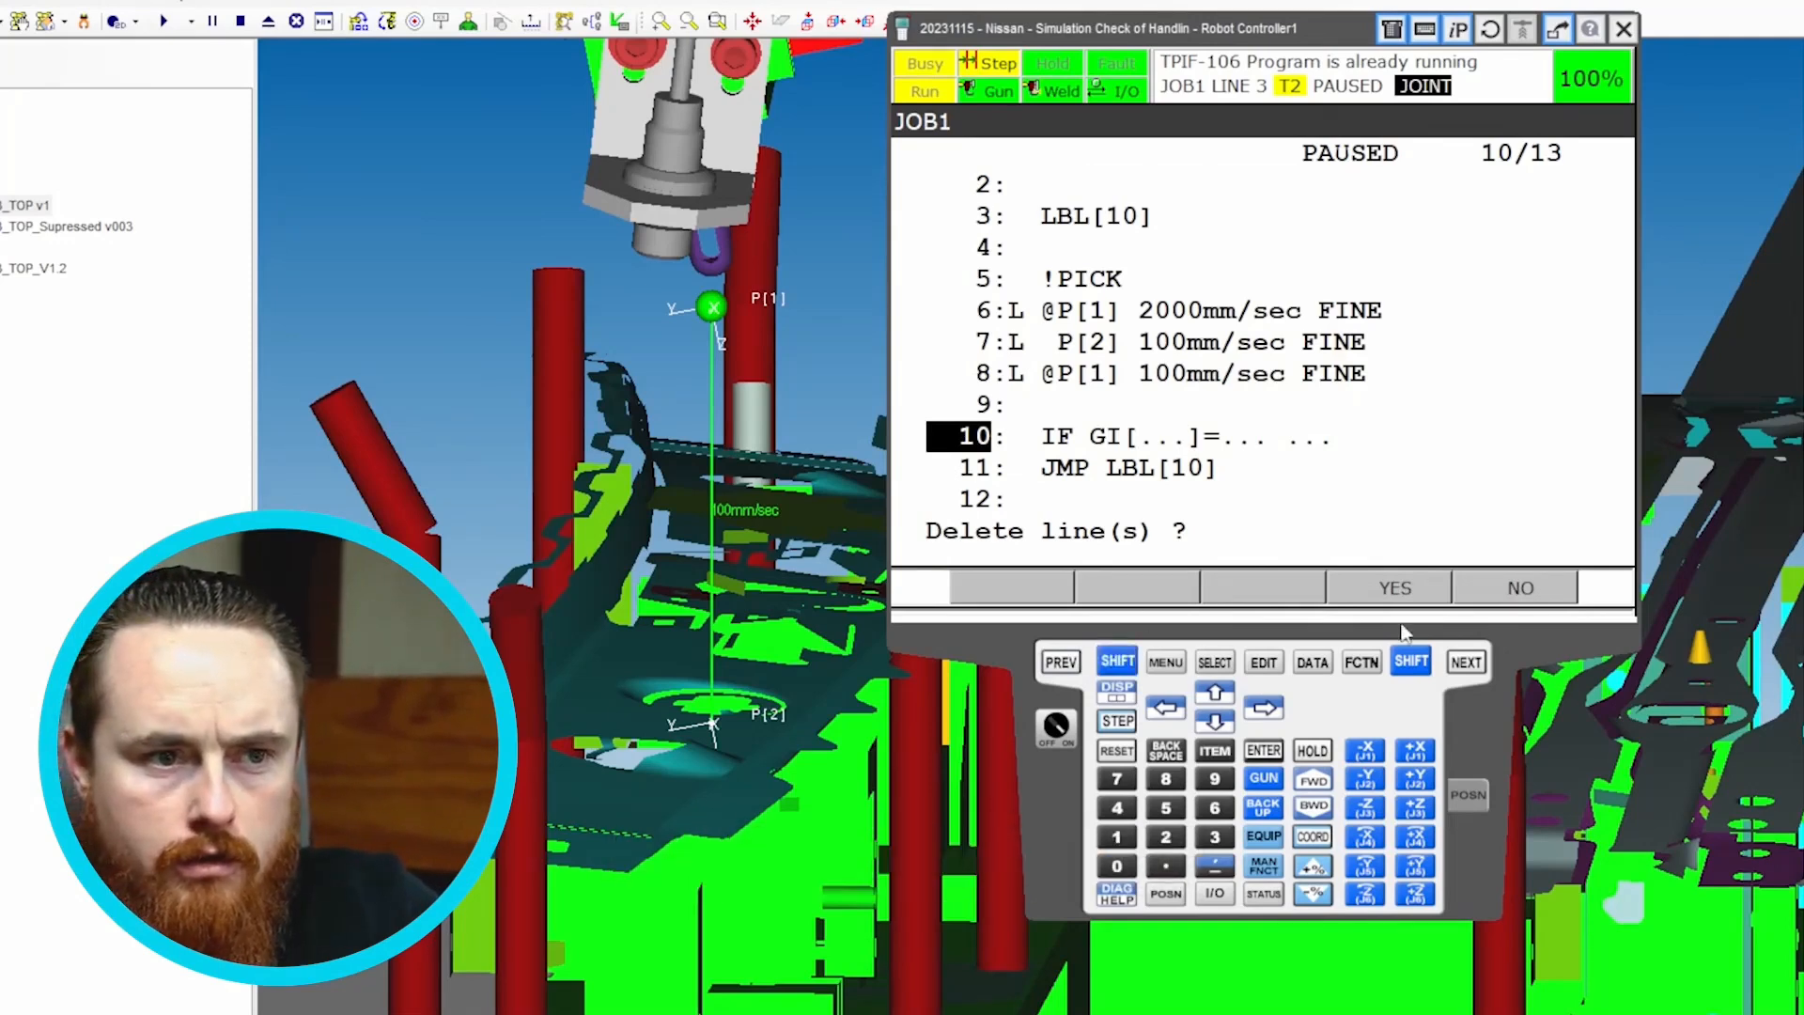
pyautogui.click(1518, 589)
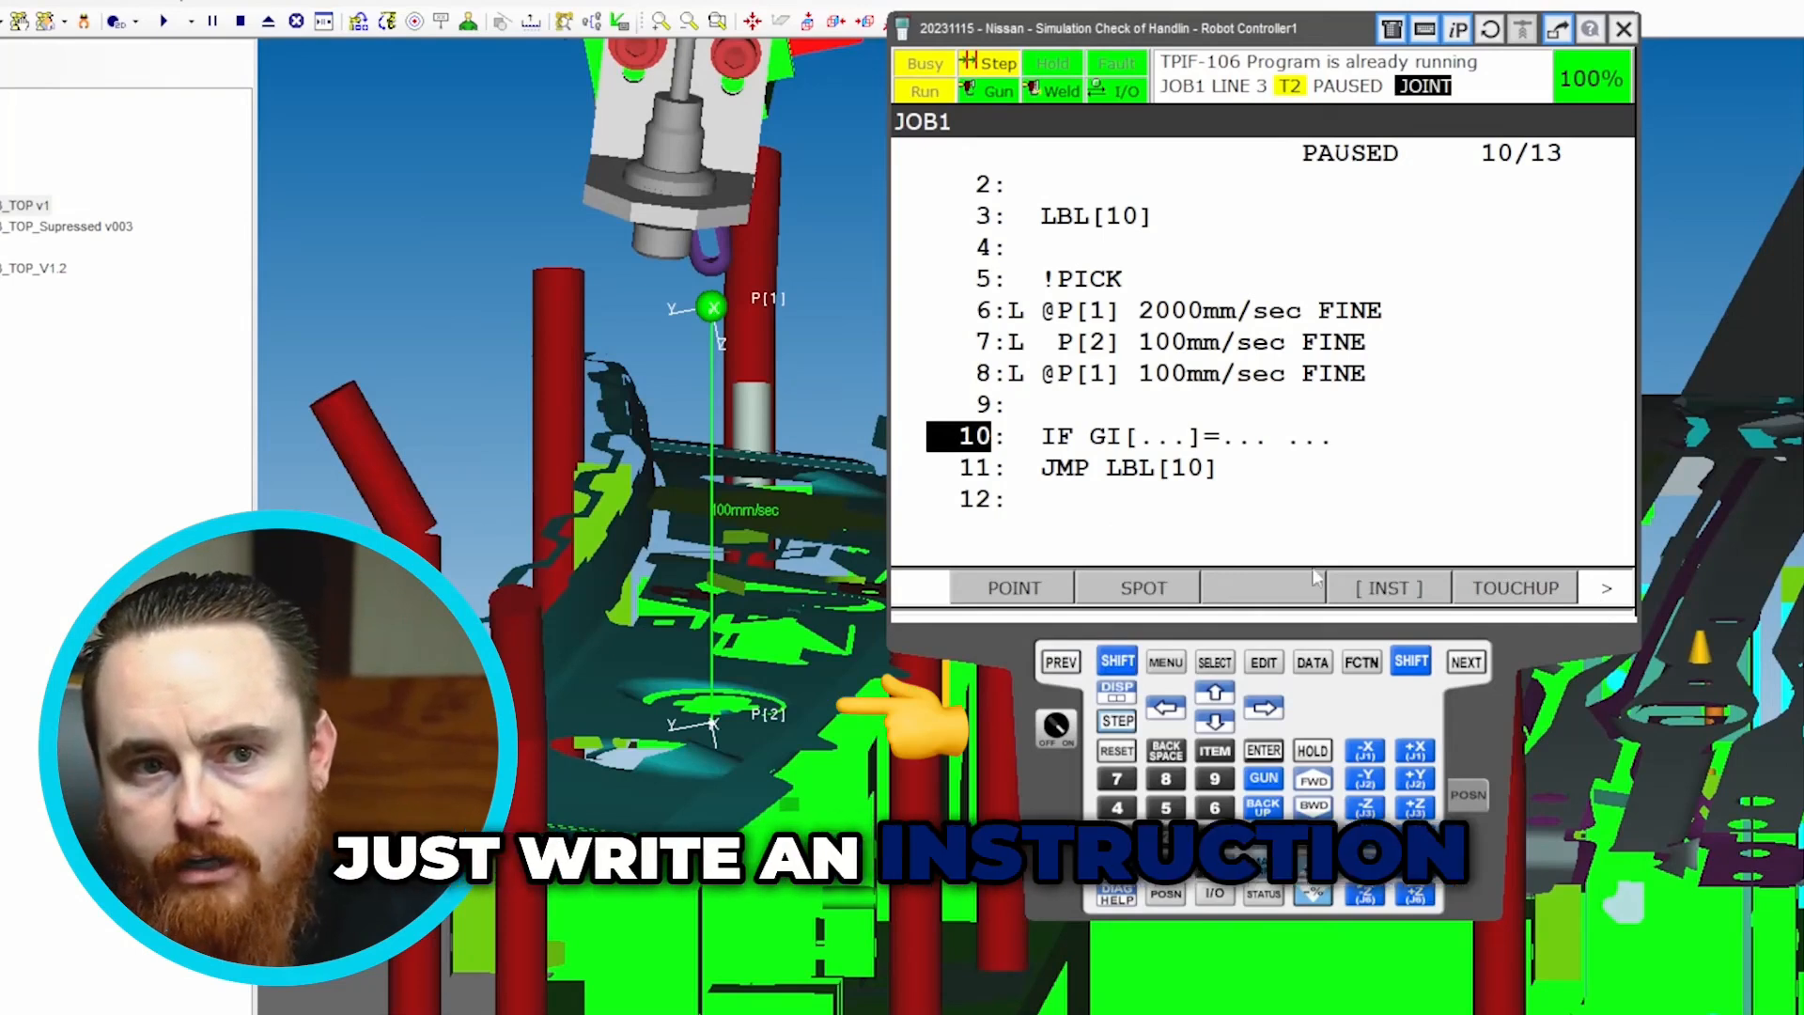
pyautogui.click(1388, 586)
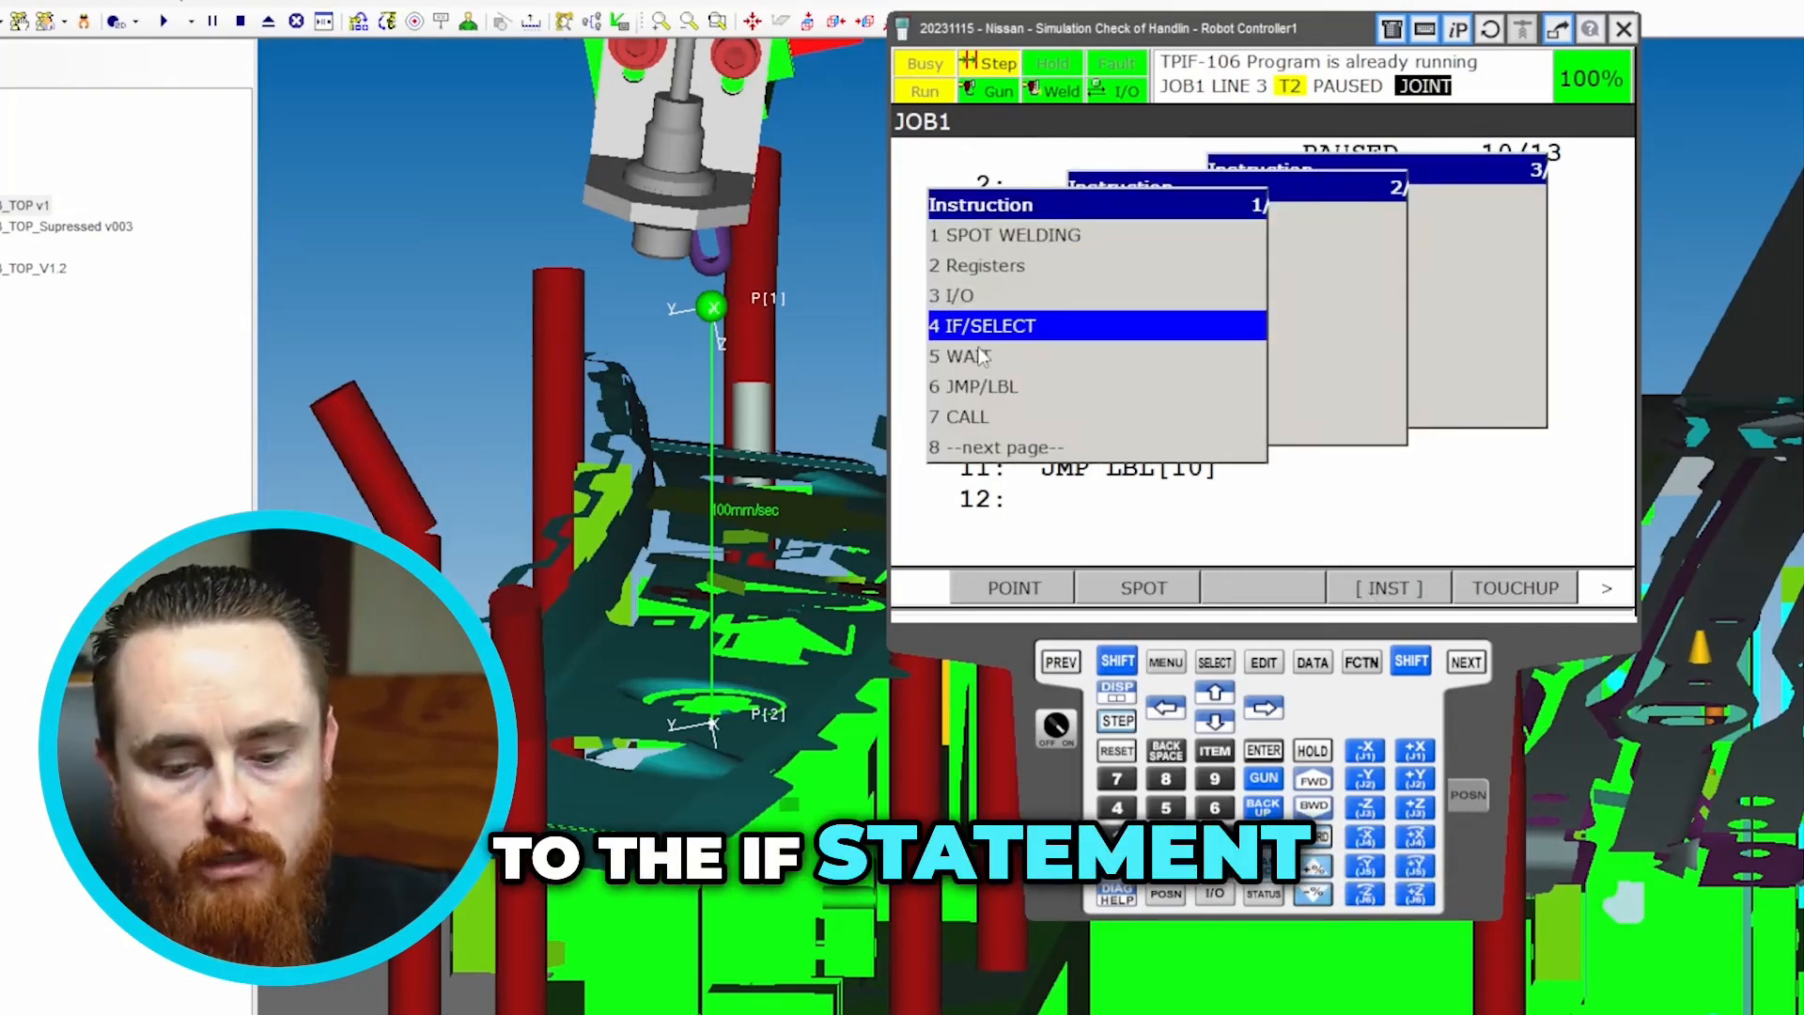
# Step: Choose IF/SELECT to list R[ ], DO[ ], DI[ ] condition types for line 10
pyautogui.click(981, 324)
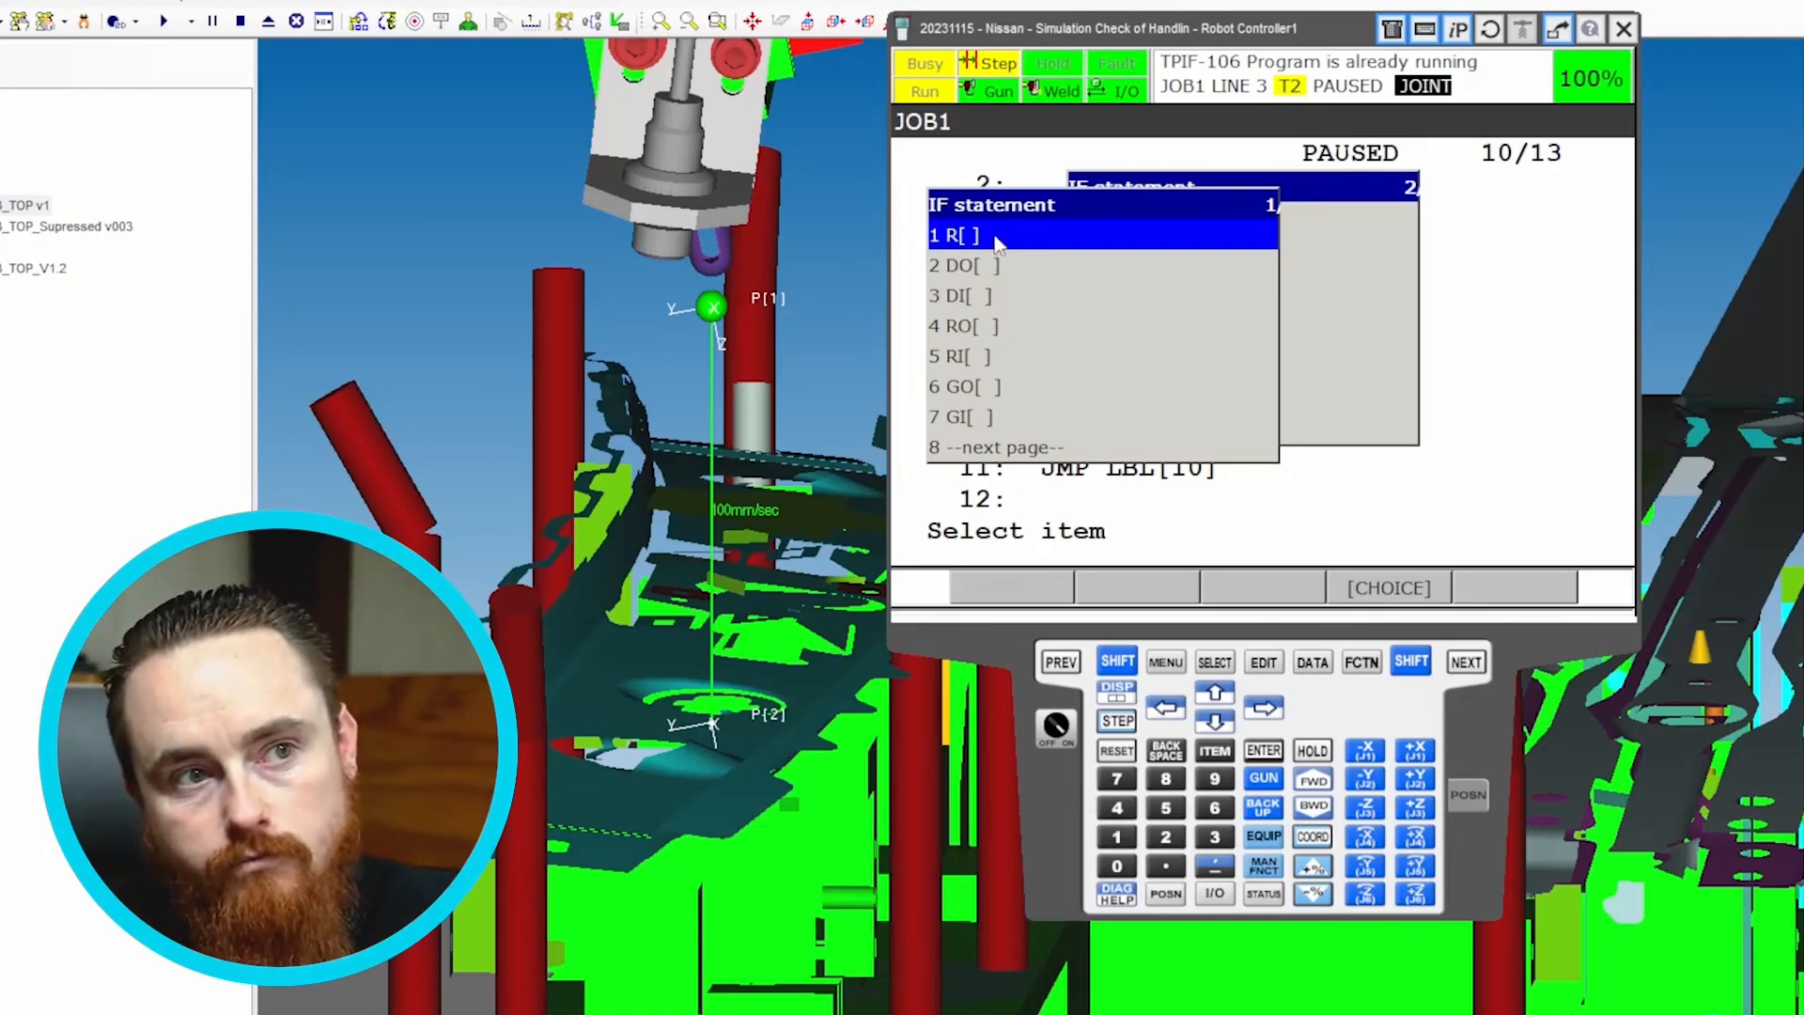
# Step: Set line 10's condition to register R[1] compared against the constant 5
pyautogui.click(954, 235)
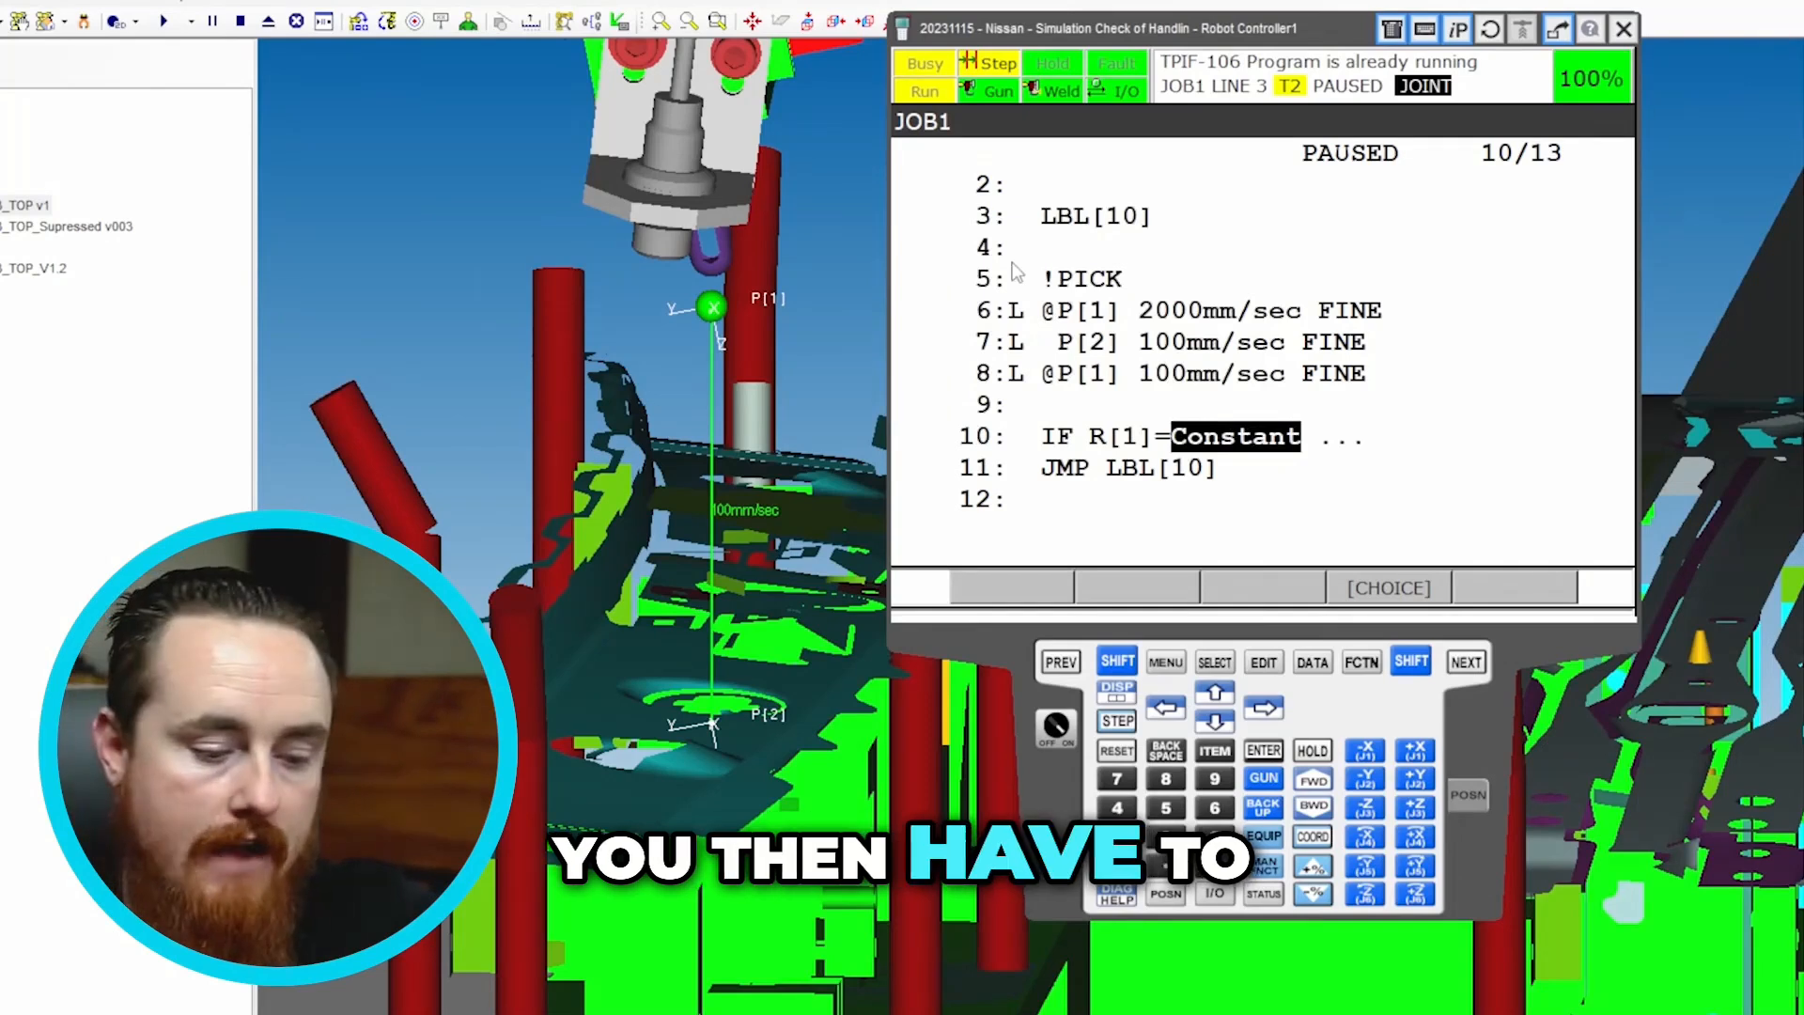
pyautogui.write('5')
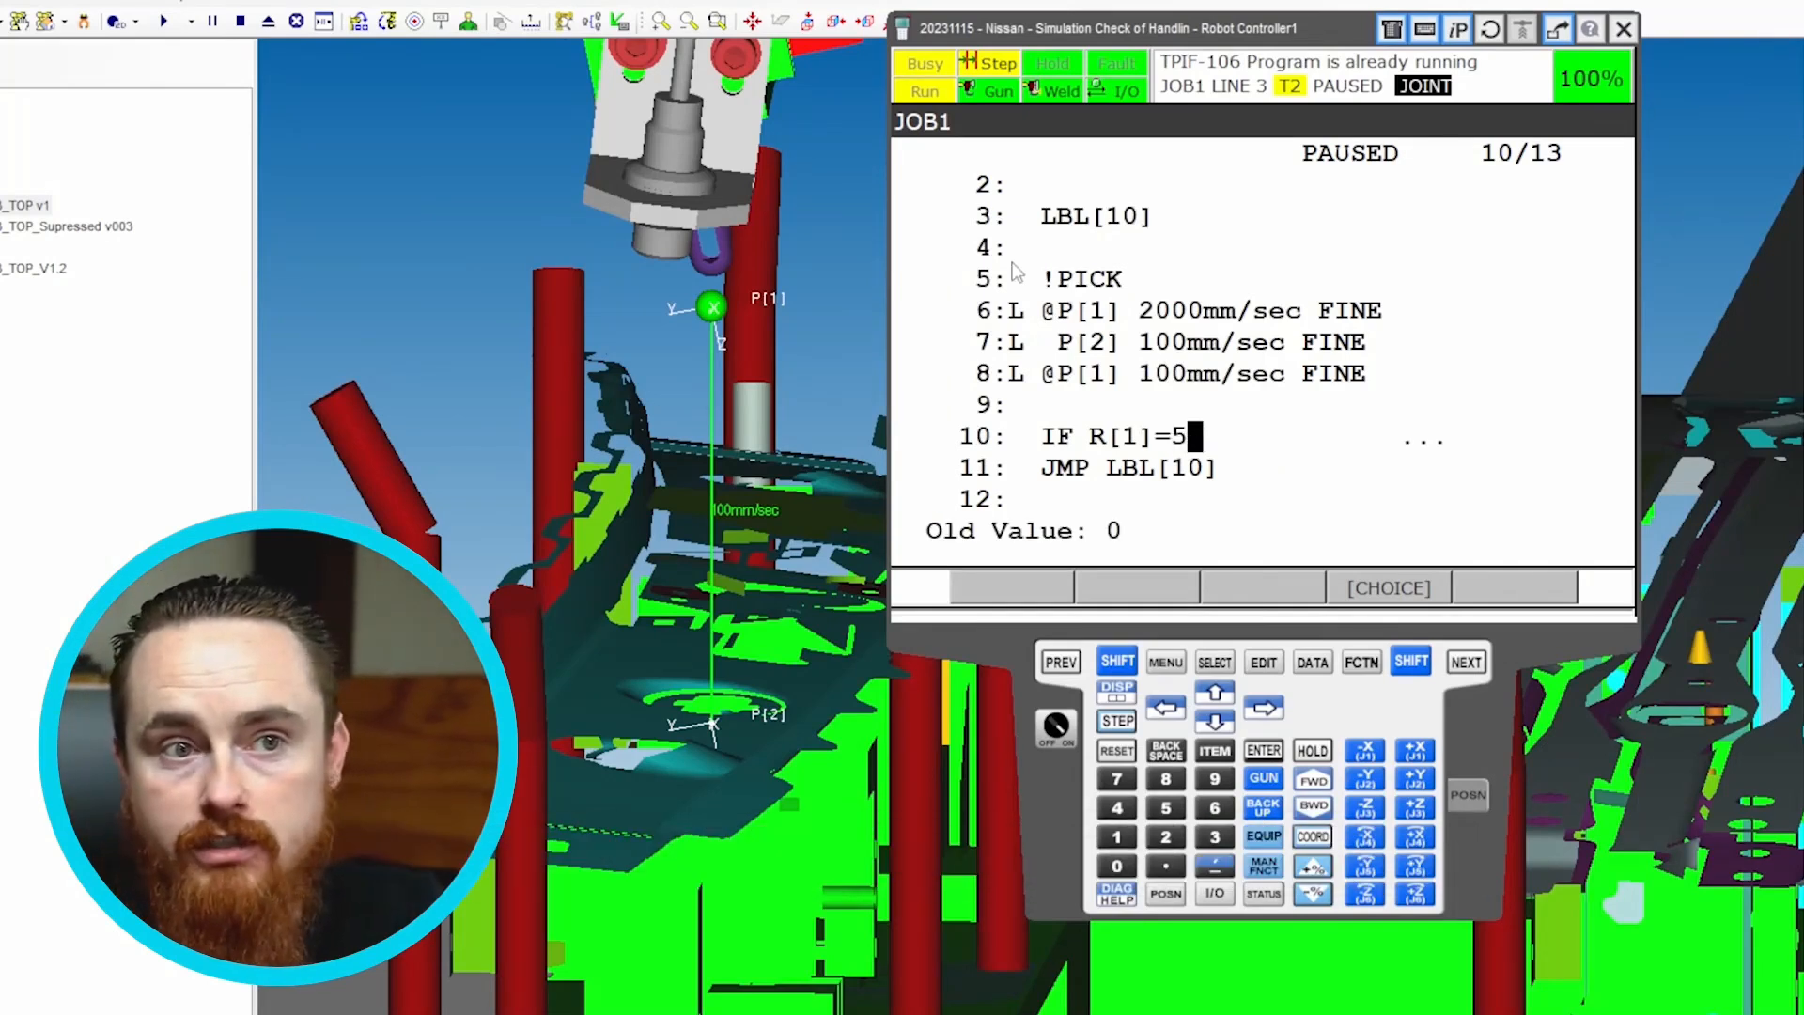